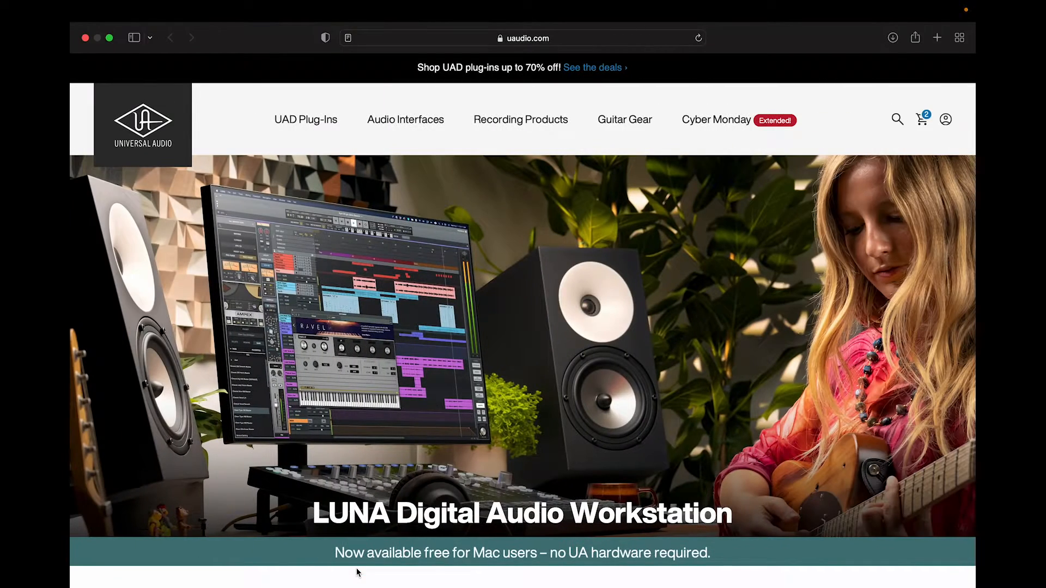
mouse_move(508, 448)
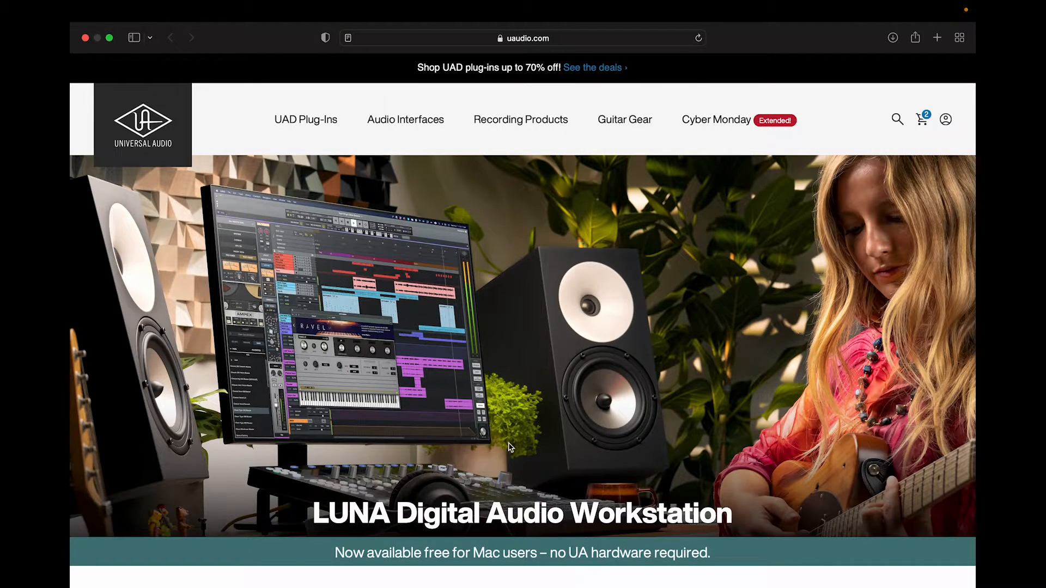
Step: Start the free LUNA download from the Universal Audio LUNA page
scroll("down", 3)
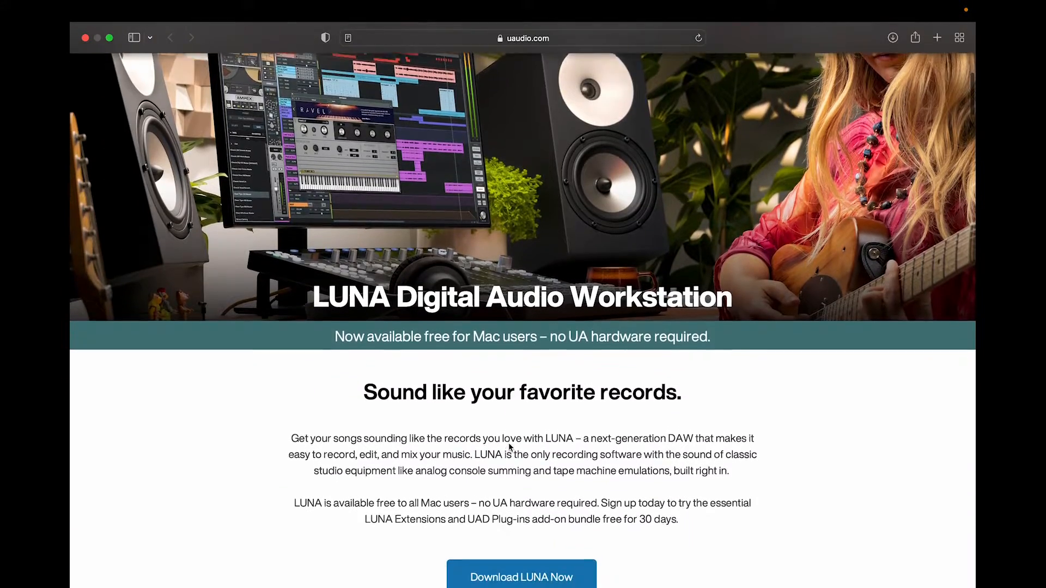
scroll("down", 3)
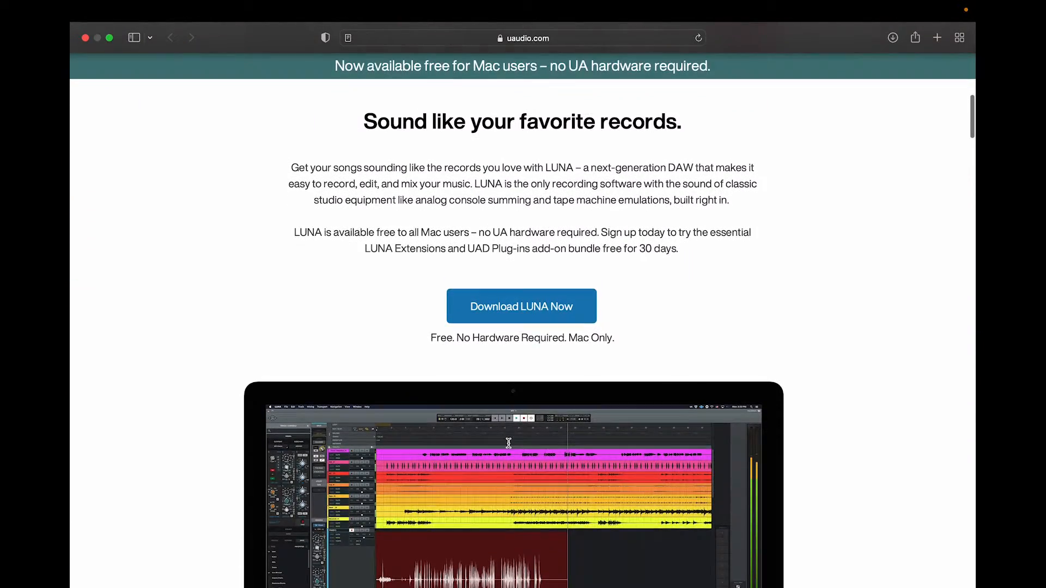
scroll("down", 3)
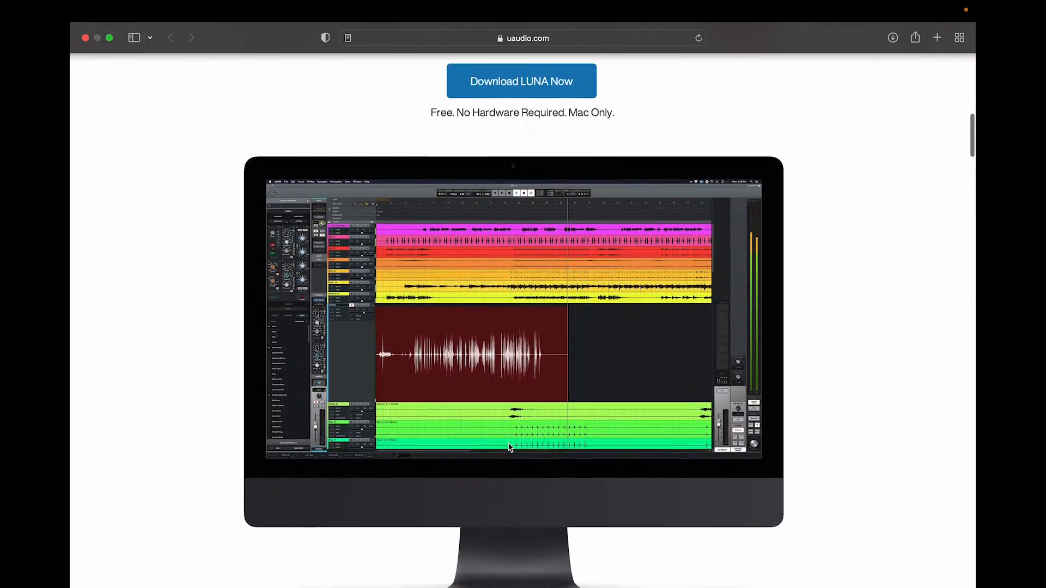
scroll("down", 3)
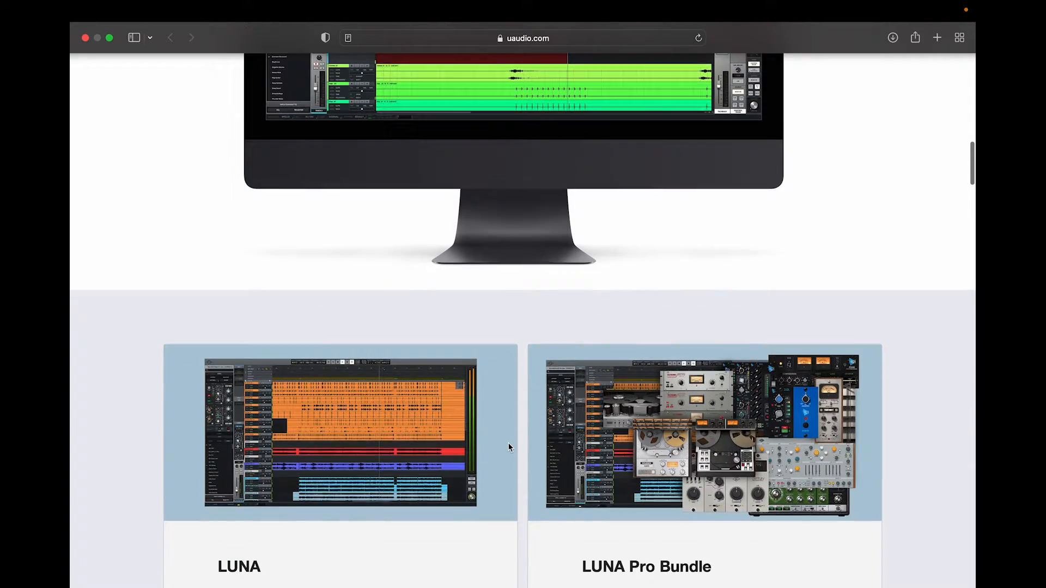
scroll("down", 3)
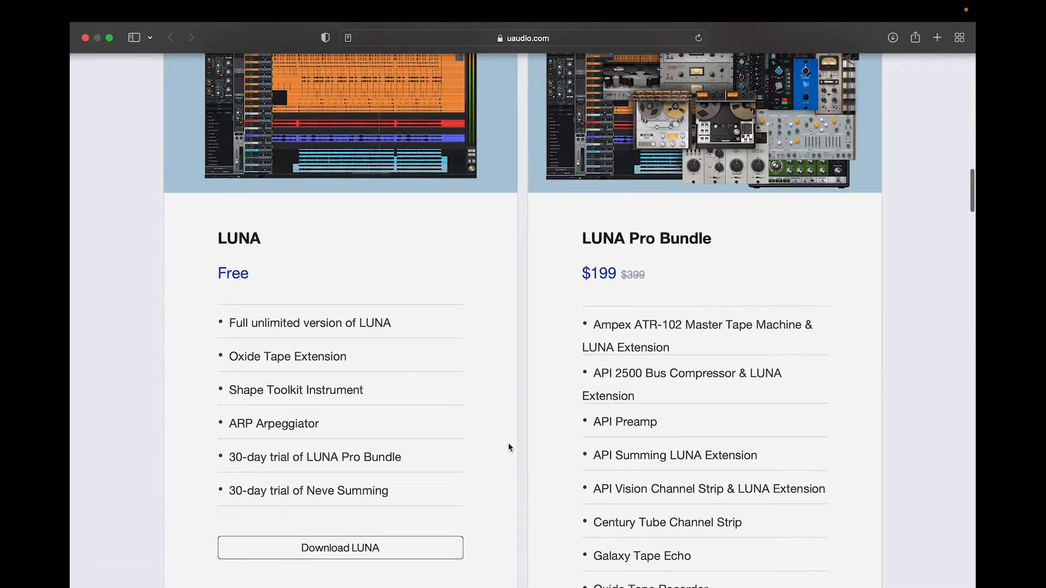
scroll("down", 3)
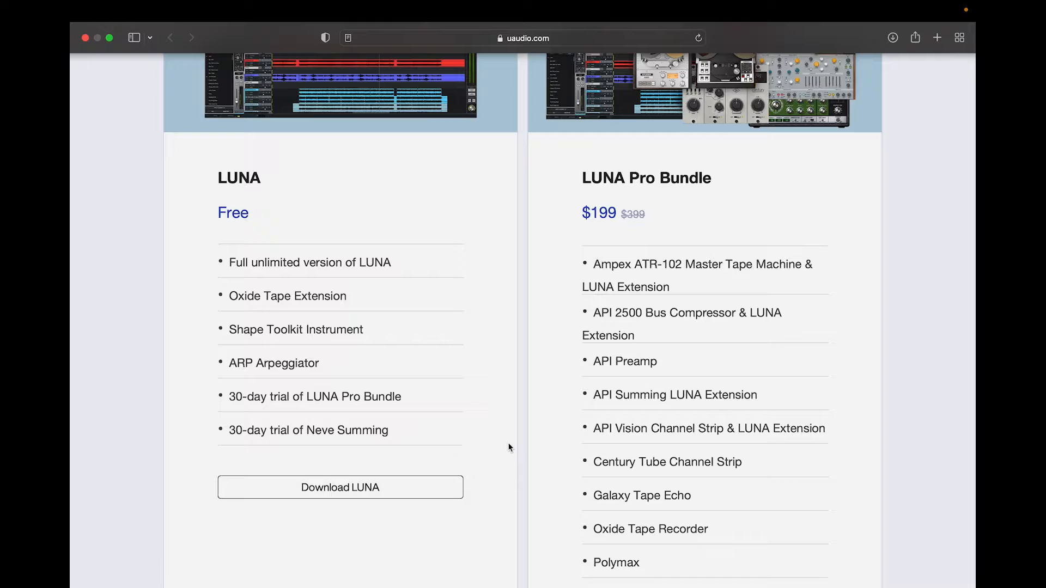
scroll("up", 3)
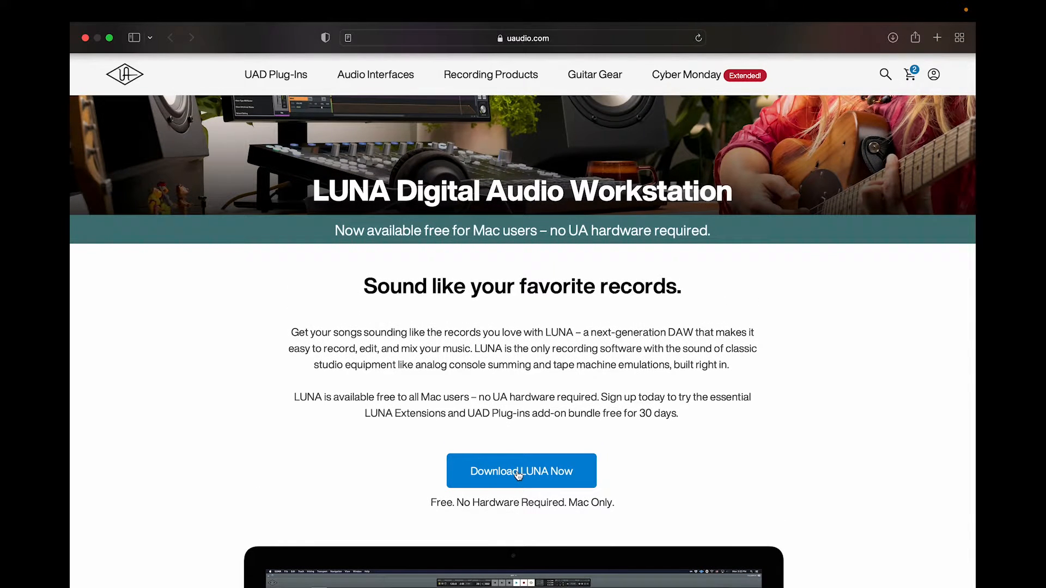
left_click(521, 470)
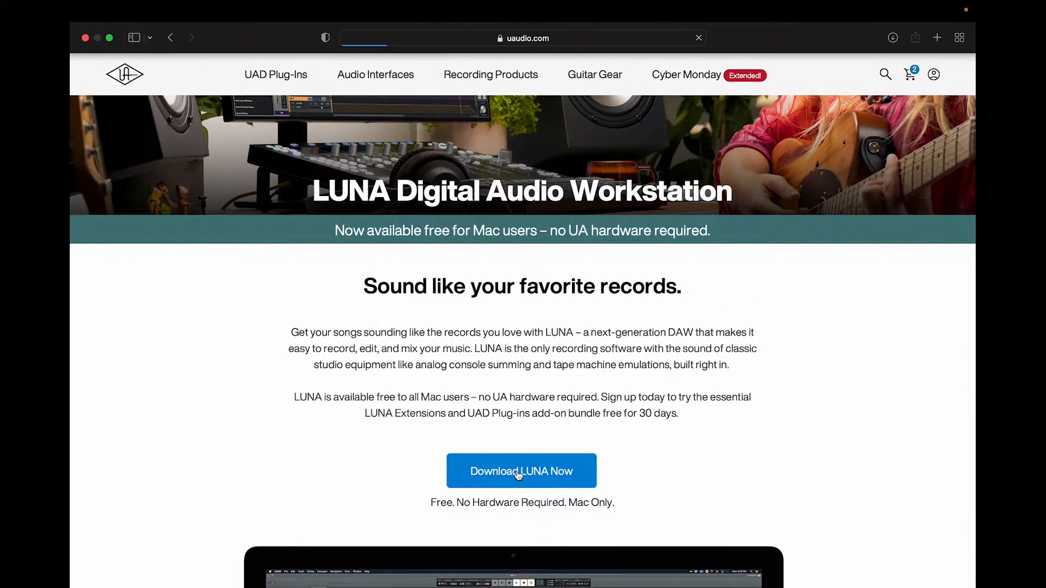
left_click(521, 471)
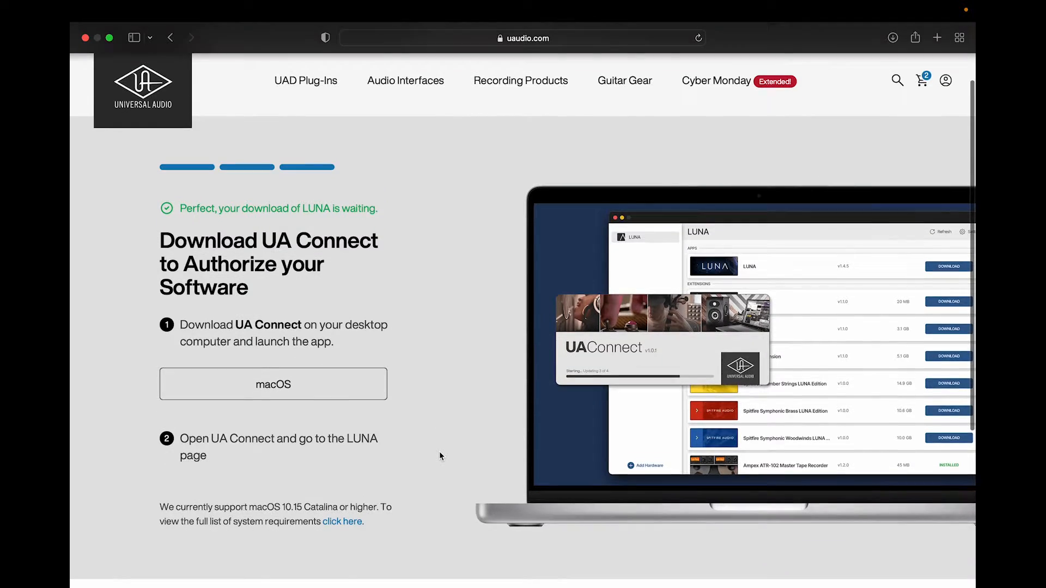
Step: Download UA Connect for macOS from the authorization page
scroll("up", 3)
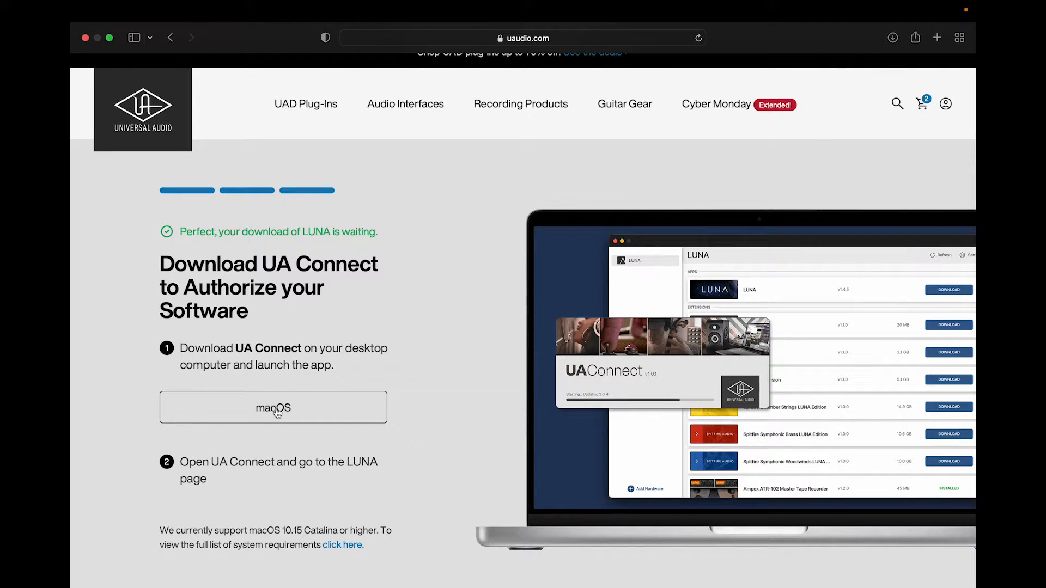
left_click(272, 408)
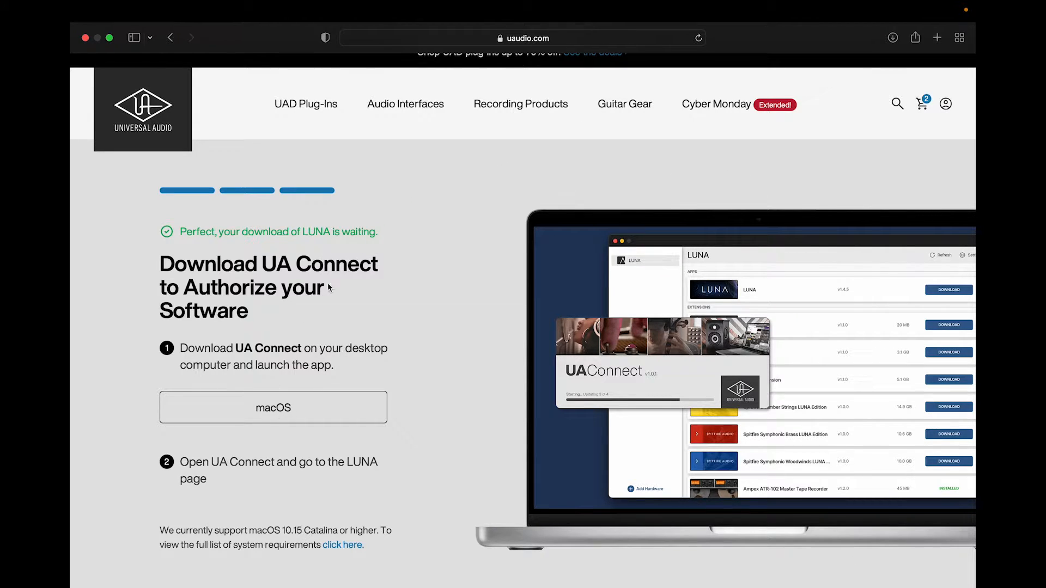
mouse_move(89, 47)
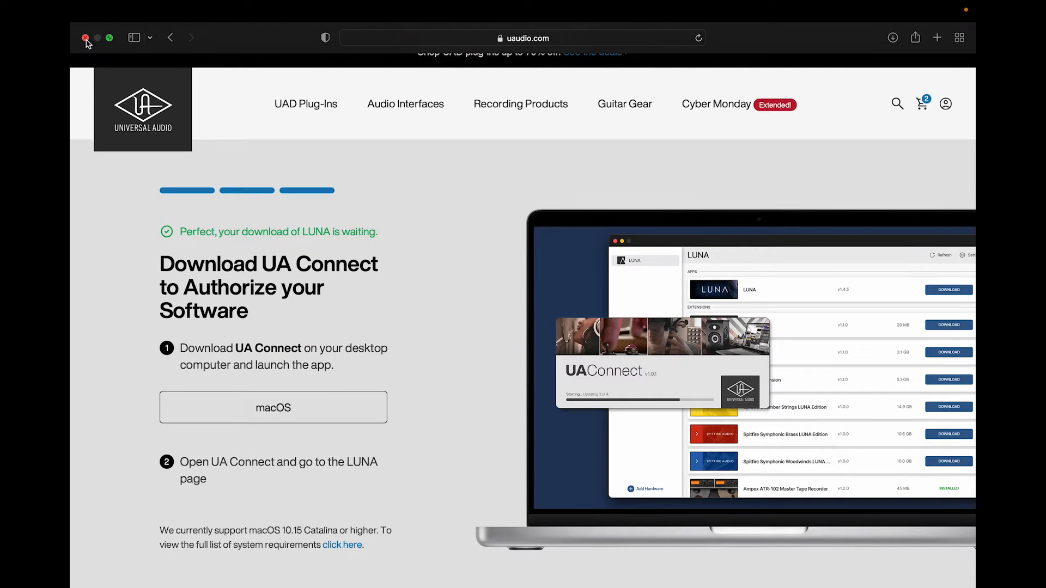
Step: Close Safari and open the UA_Connect .dmg from the Finder Downloads folder
left_click(85, 37)
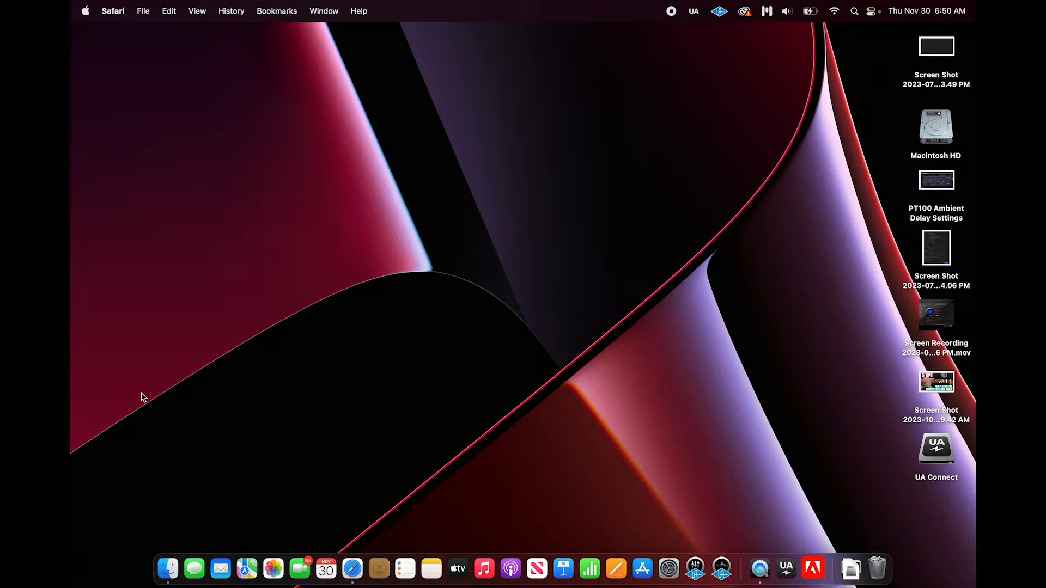
mouse_move(168, 569)
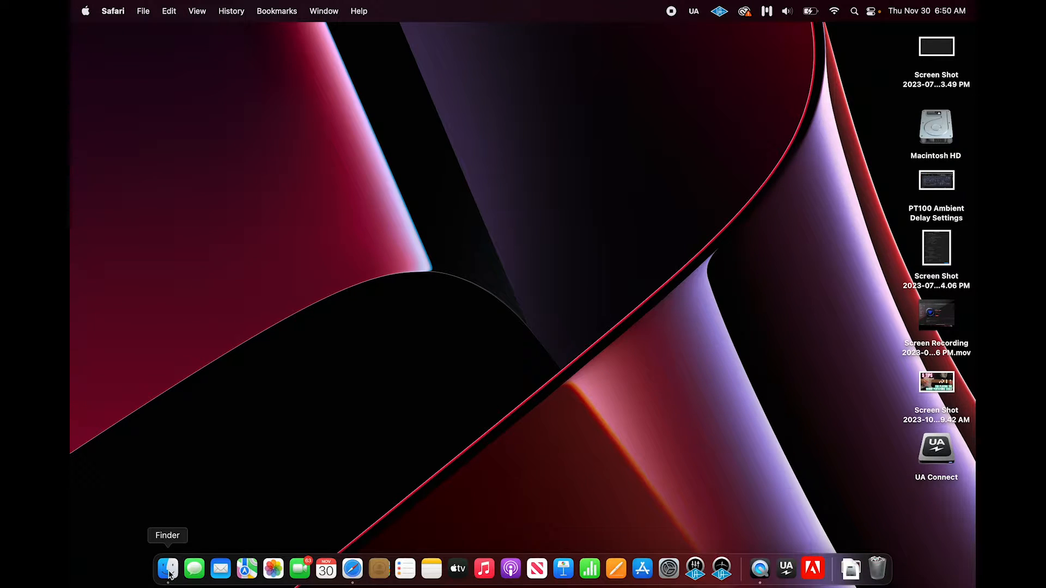
left_click(168, 568)
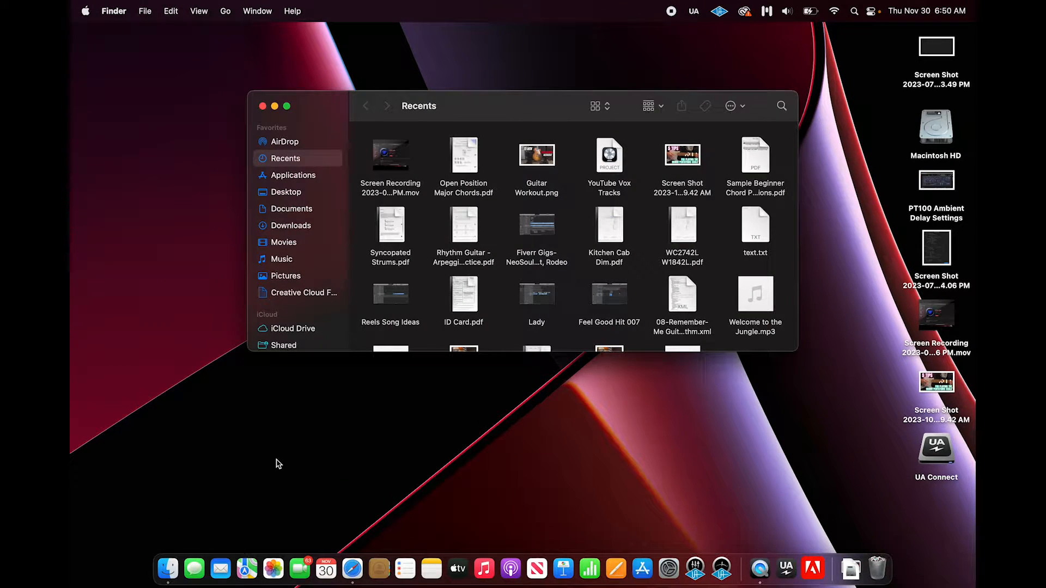
left_click(291, 226)
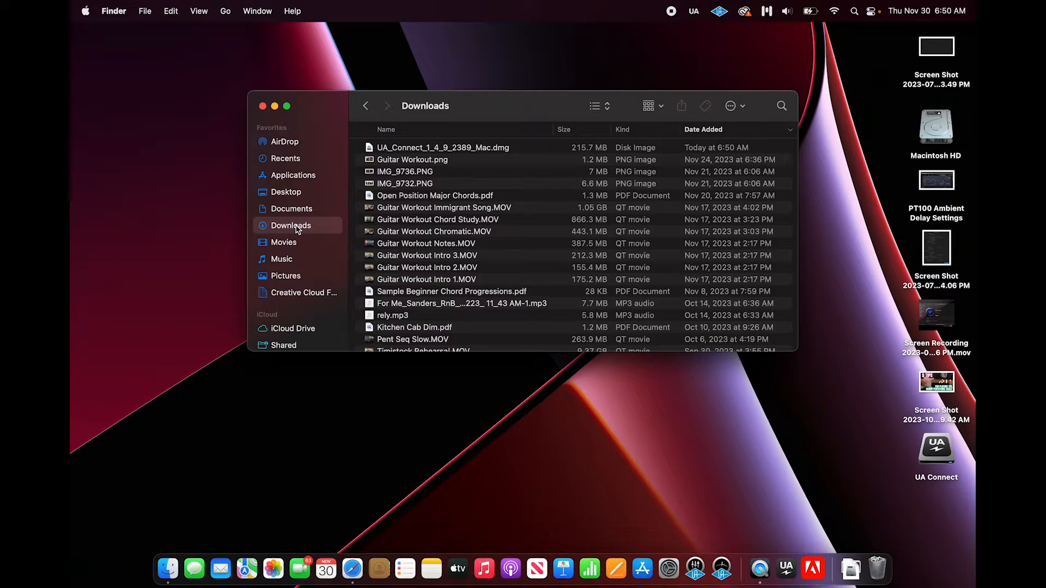
mouse_move(474, 154)
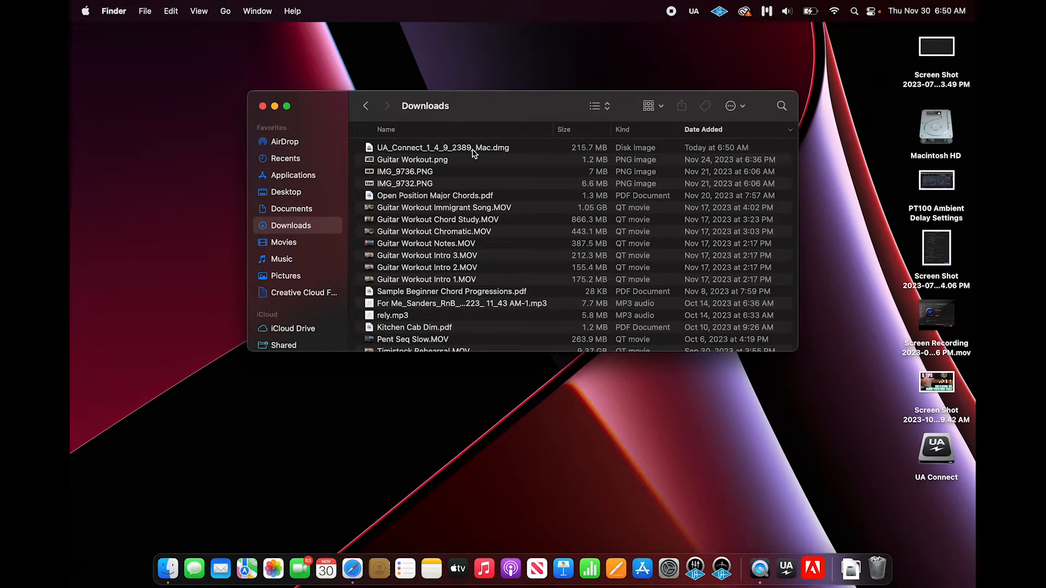
double_click(442, 147)
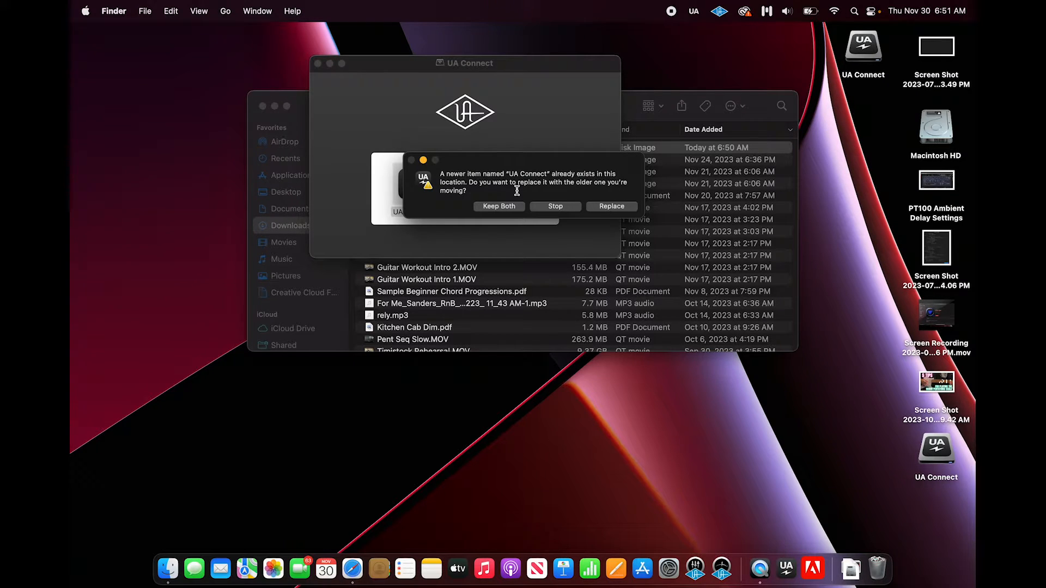
mouse_move(445, 218)
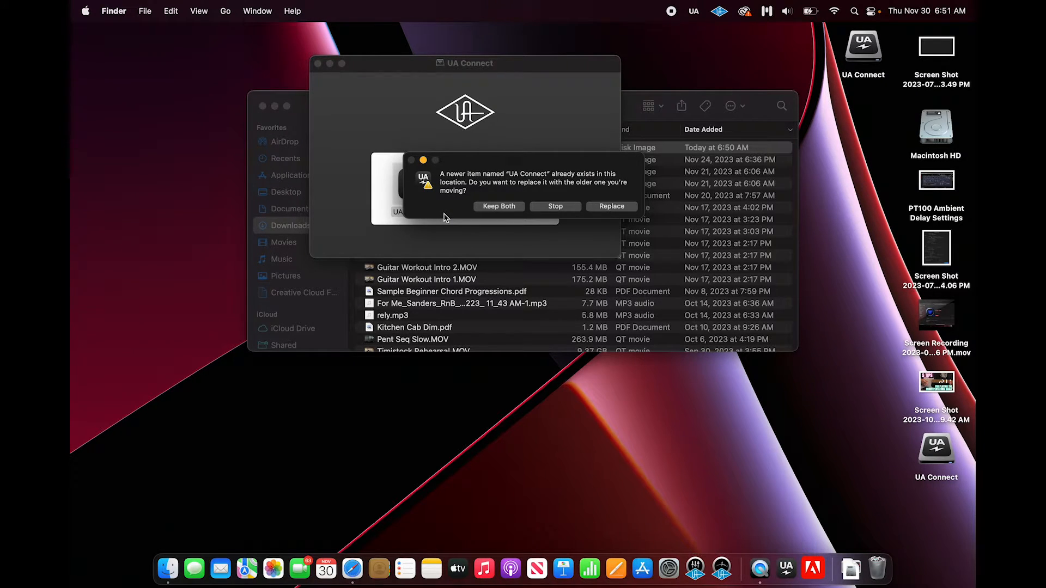
mouse_move(558, 209)
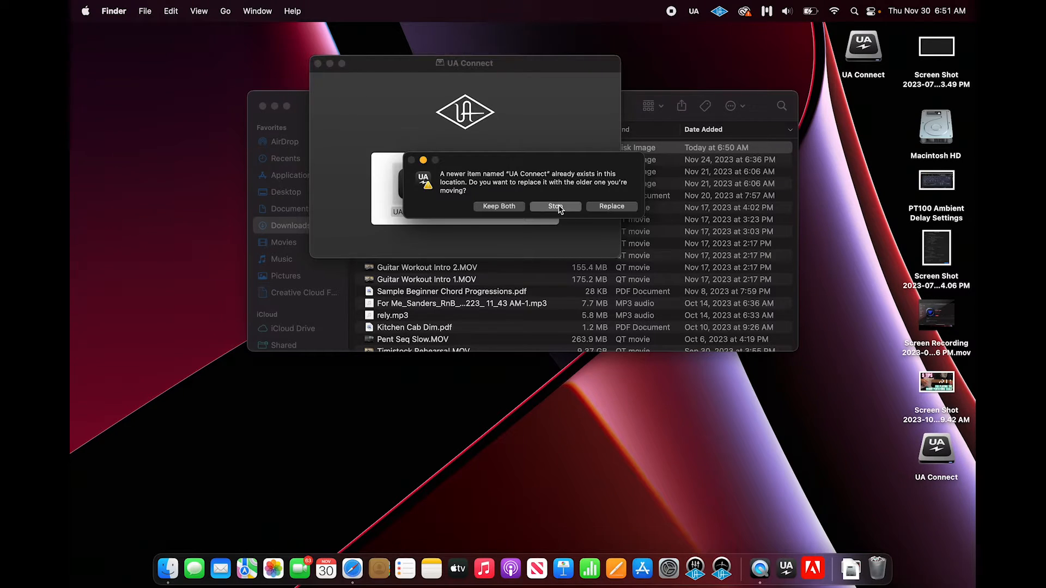
Step: Keep the newer installed UA Connect at the replace prompt and close the installer window
left_click(555, 206)
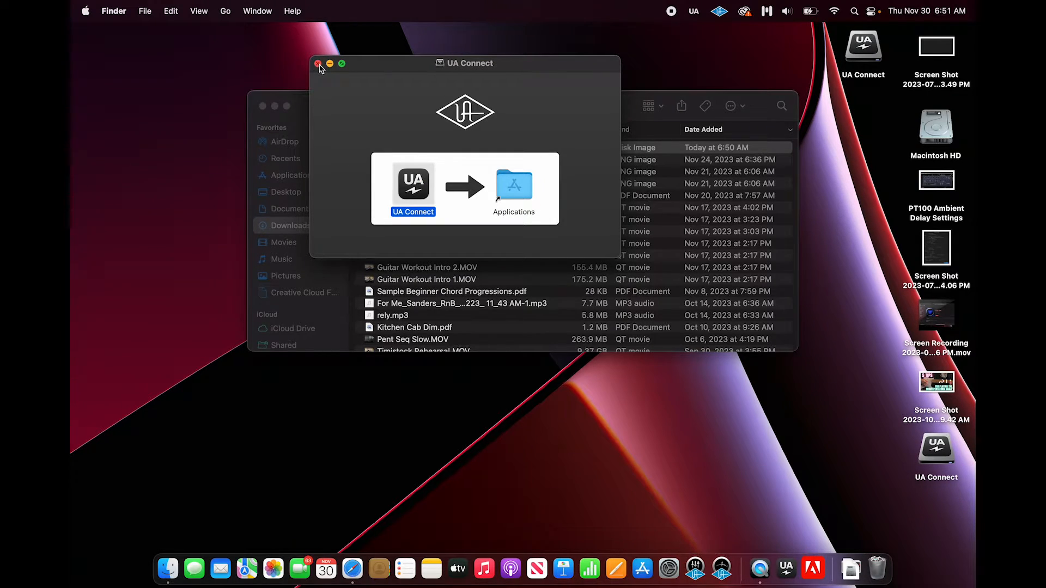
left_click(319, 63)
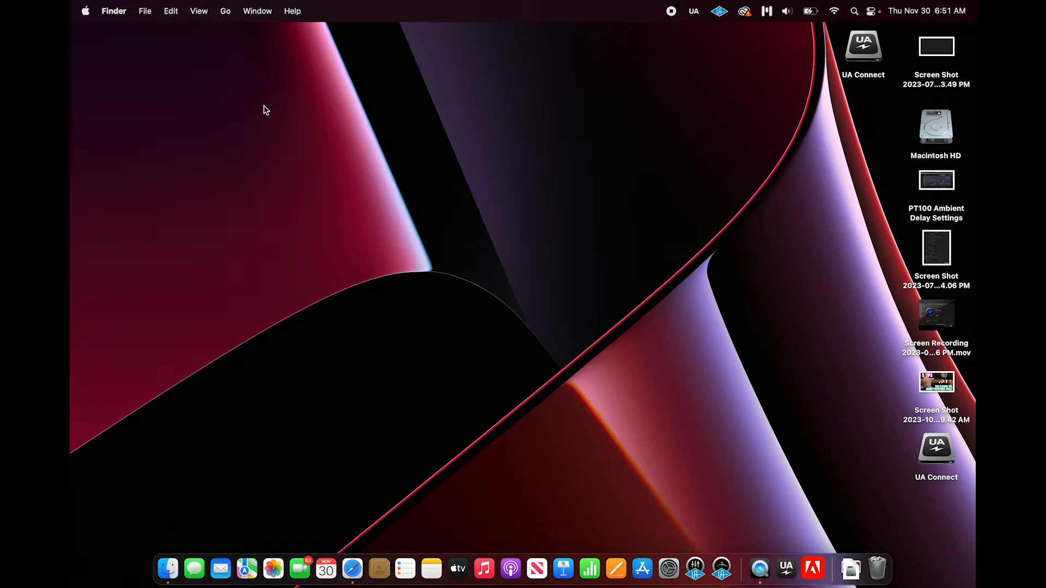
mouse_move(812, 43)
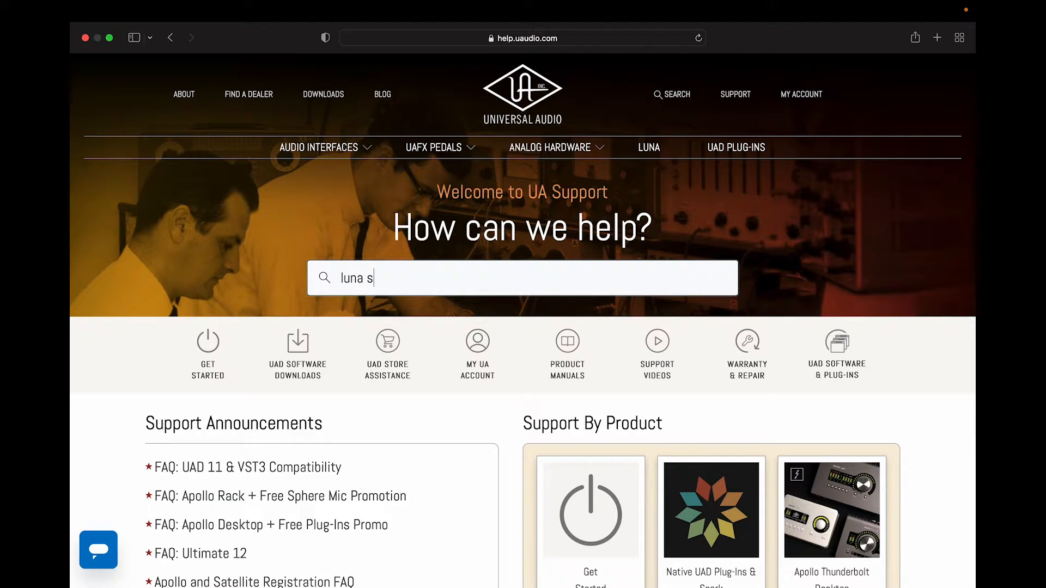
Step: Search UA Support for 'luna system requirements' and open the LUNA System Requirements article
type("ystem")
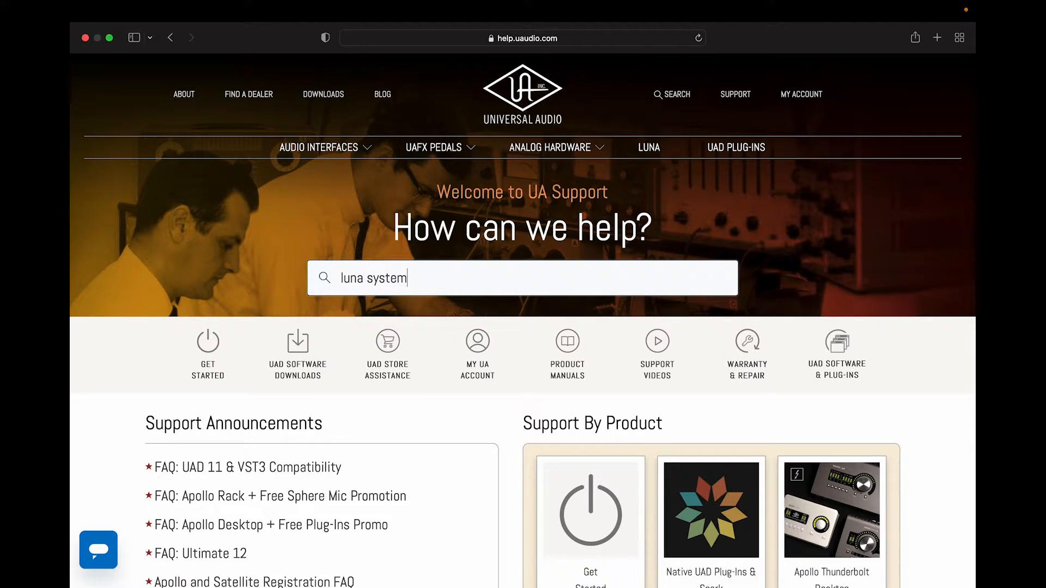
type("requi")
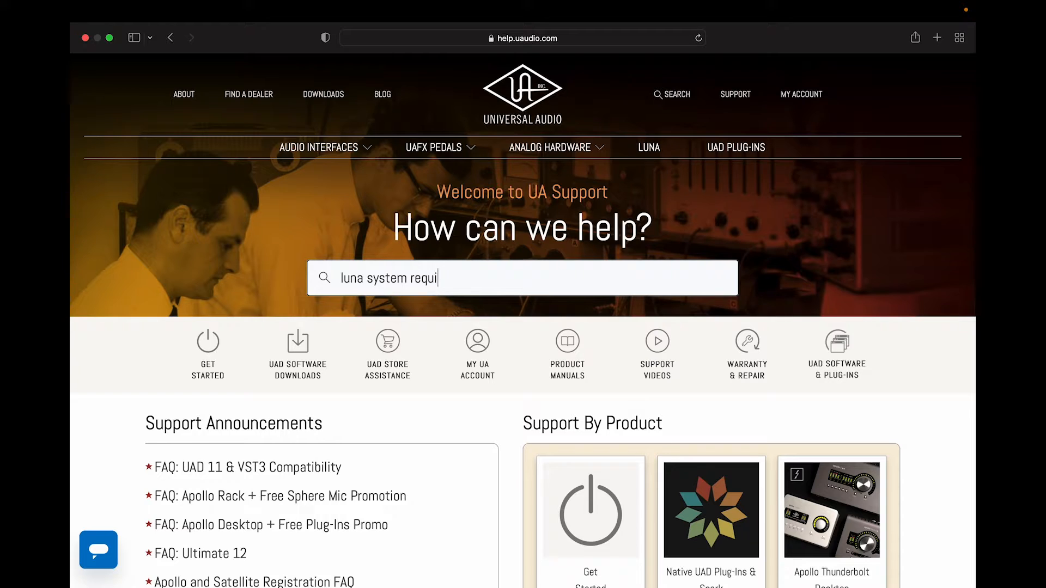
type("rements")
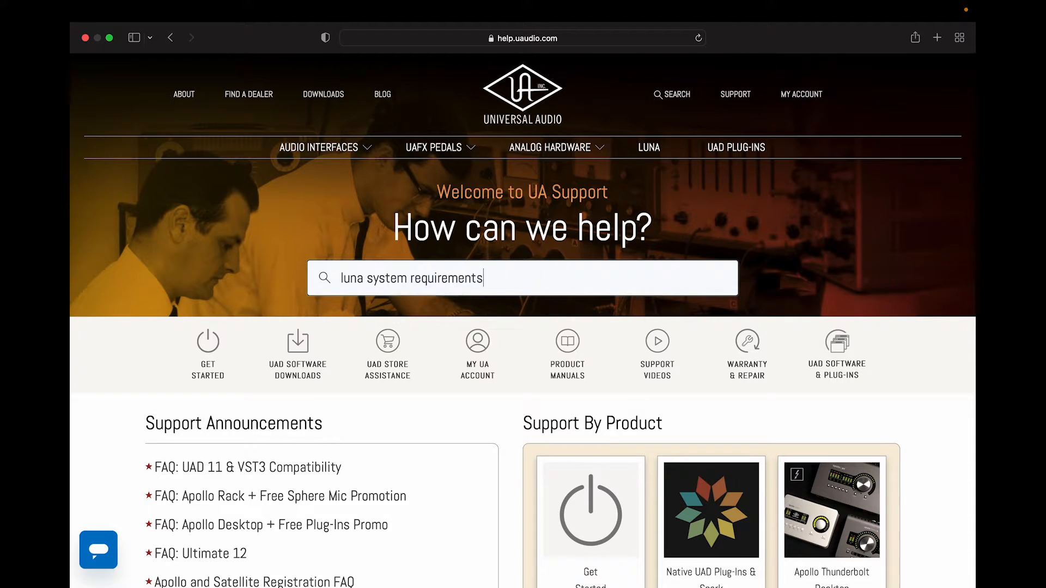
key("Return")
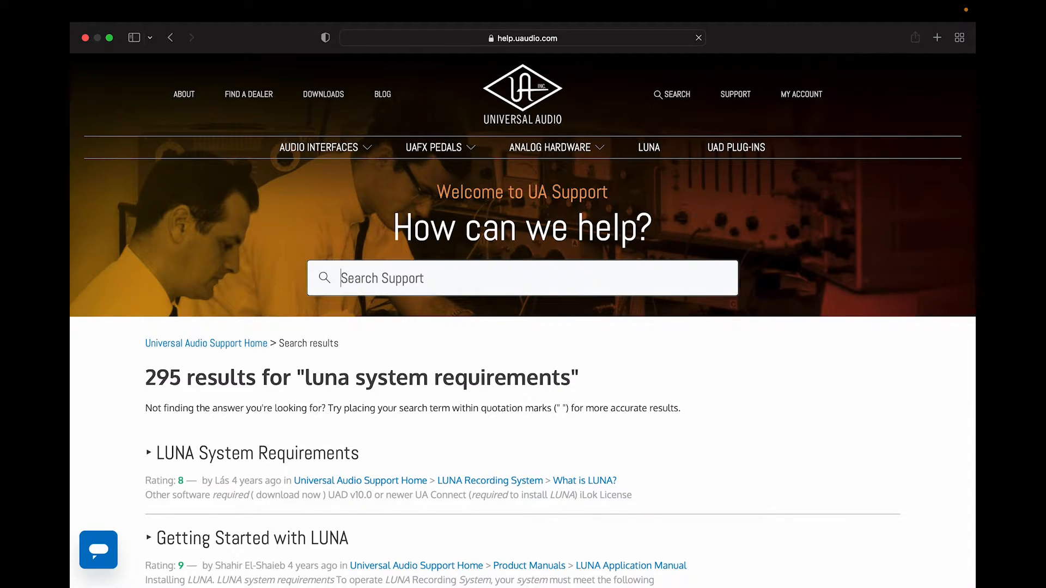
left_click(257, 453)
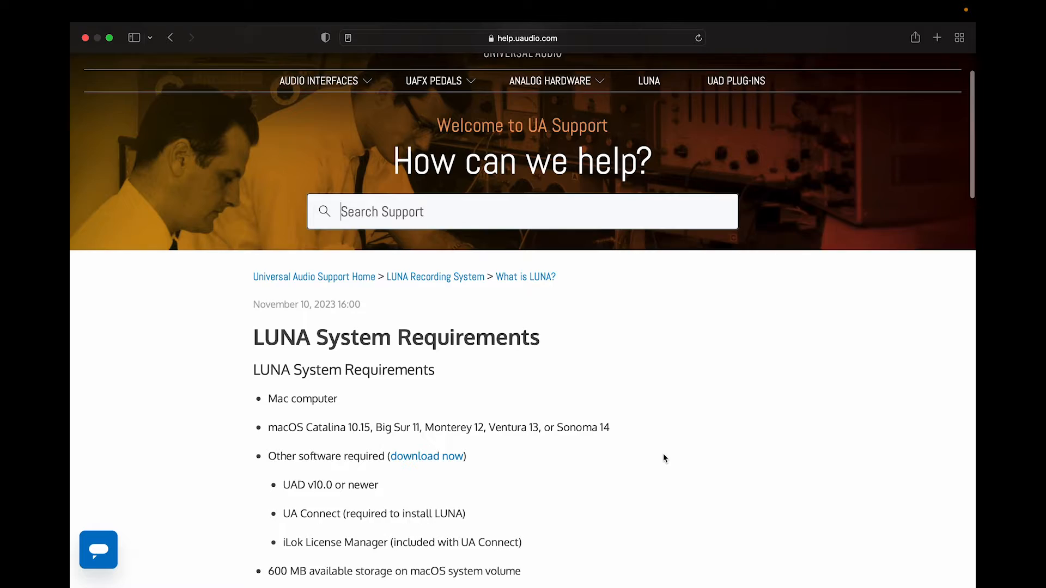
Step: Read through the LUNA System Requirements article down to the UAD Instruments section
scroll("down", 3)
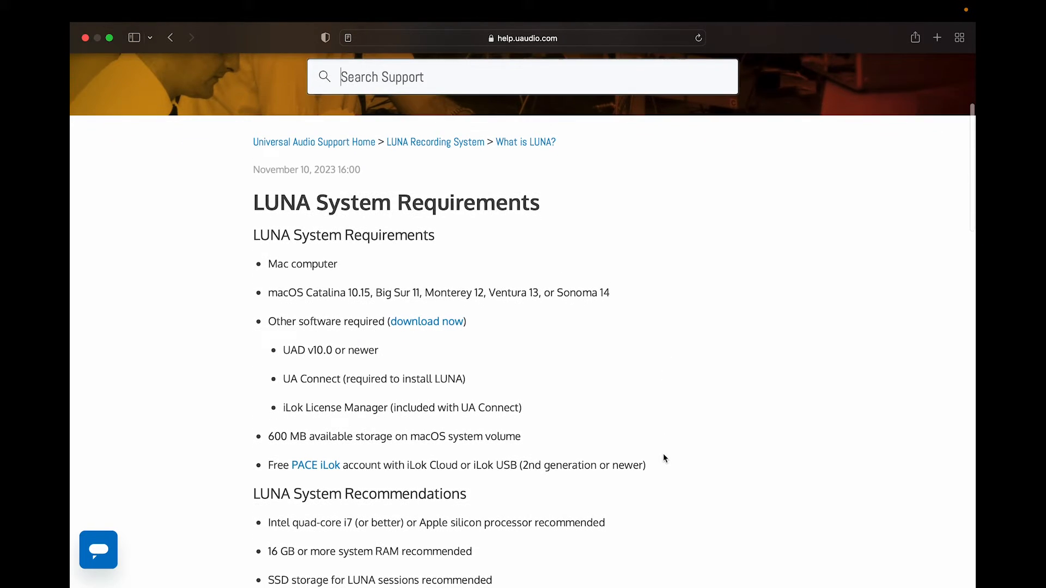
scroll("down", 3)
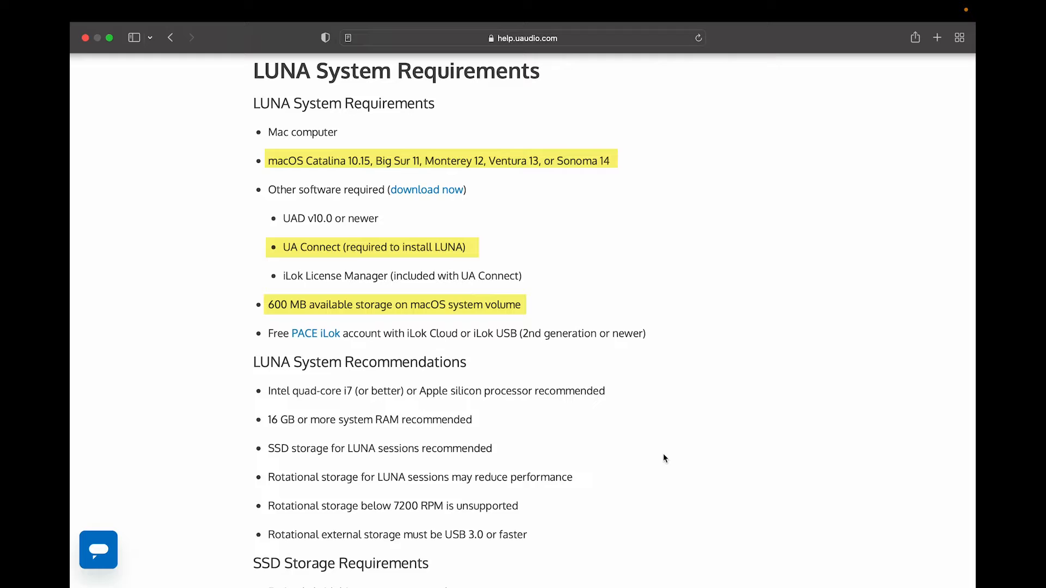
scroll("down", 3)
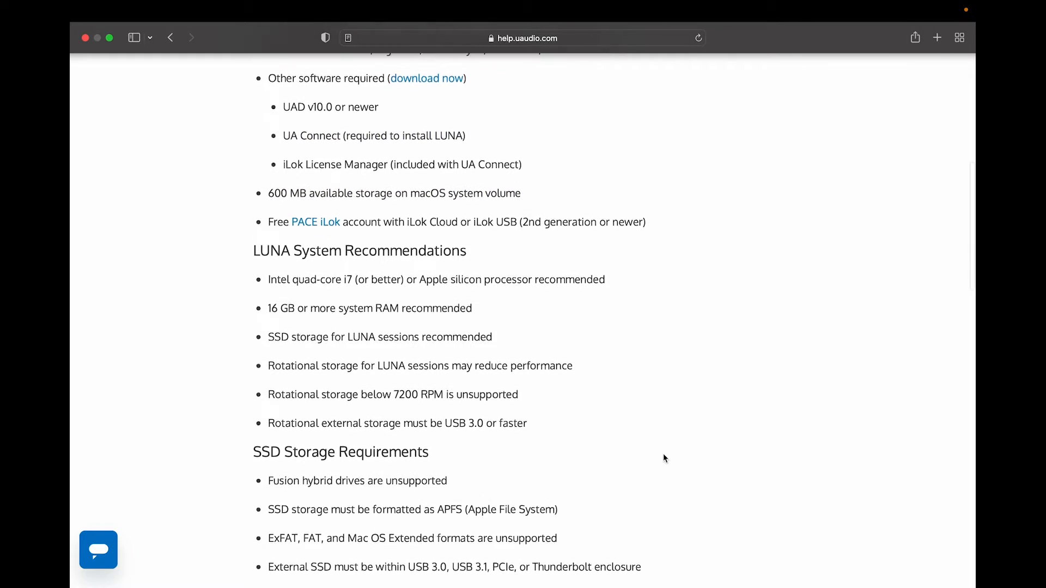
scroll("down", 3)
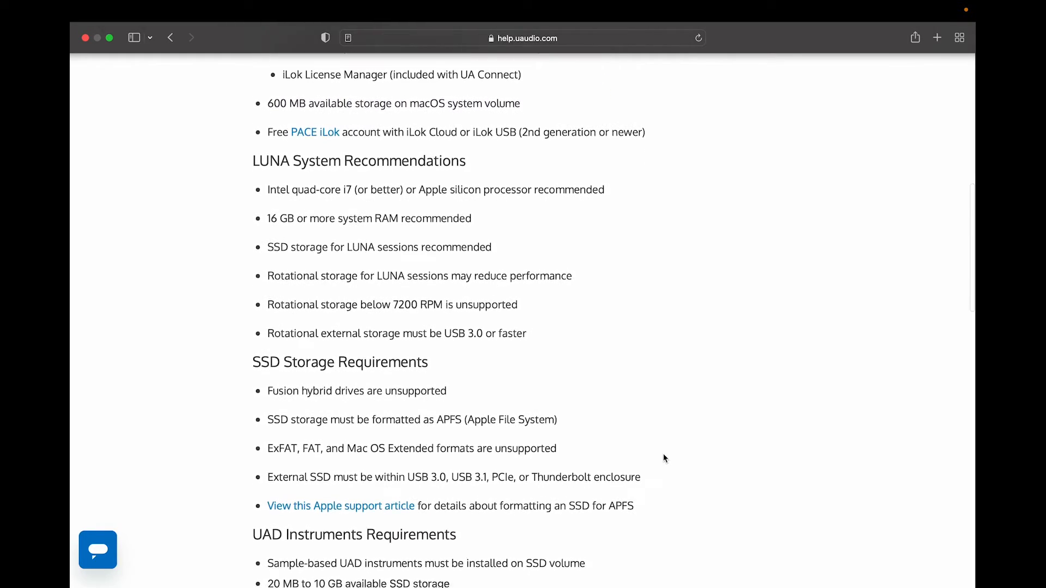
scroll("down", 3)
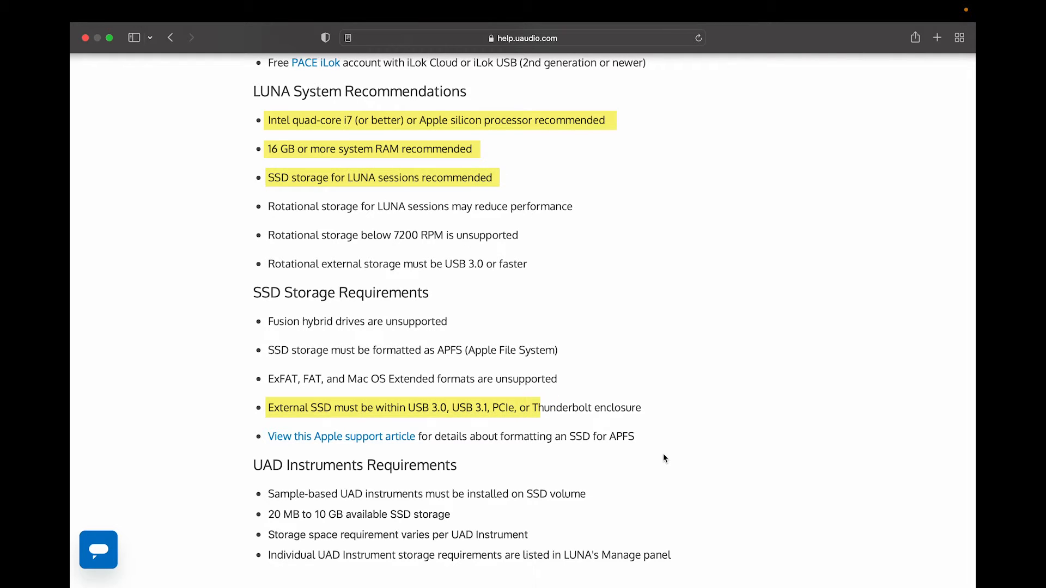
mouse_move(660, 6)
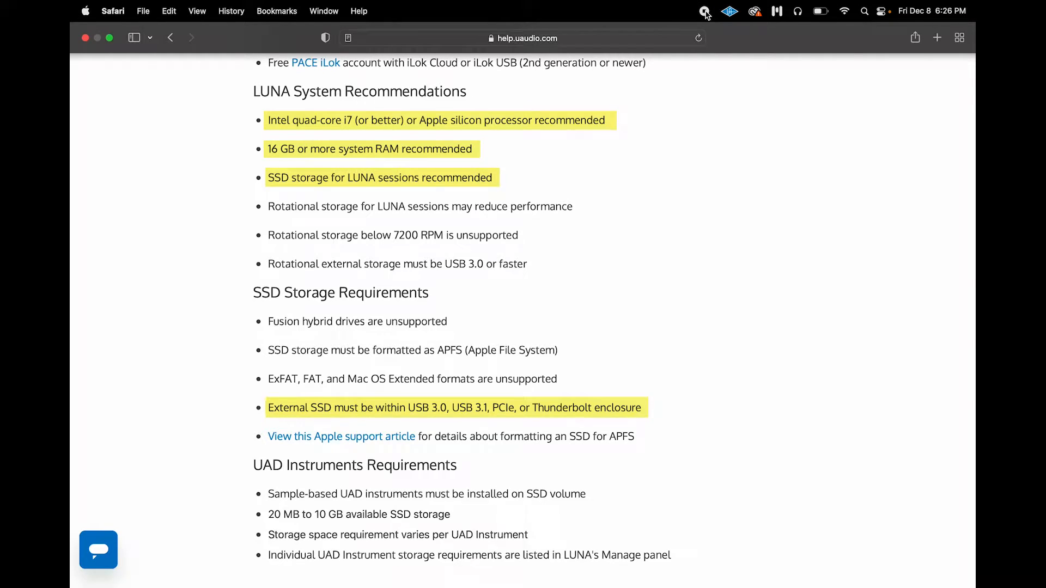
left_click(705, 11)
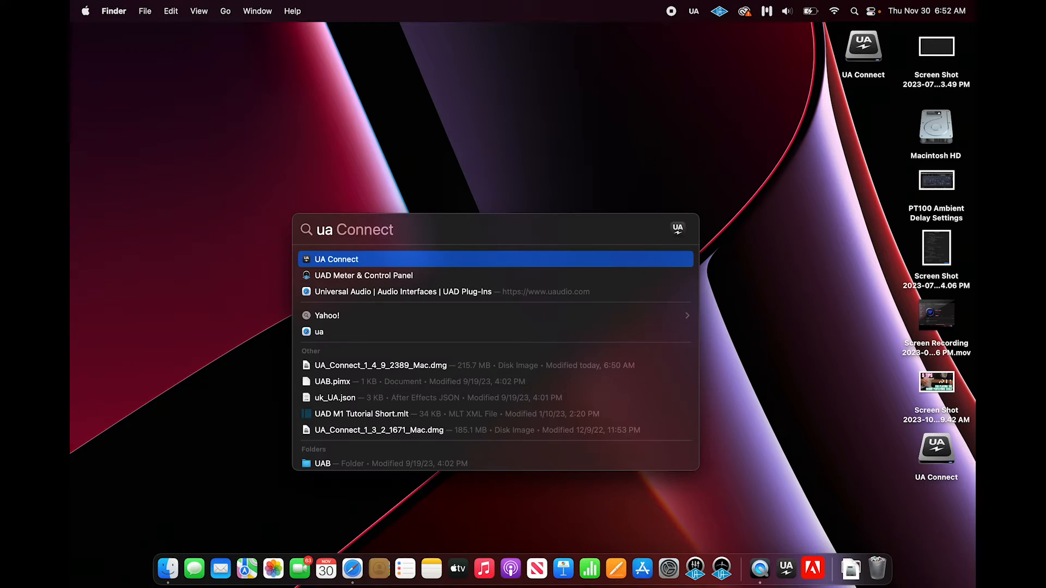
Step: Launch UA Connect from Spotlight and show its LUNA page with the app and extensions
left_click(336, 259)
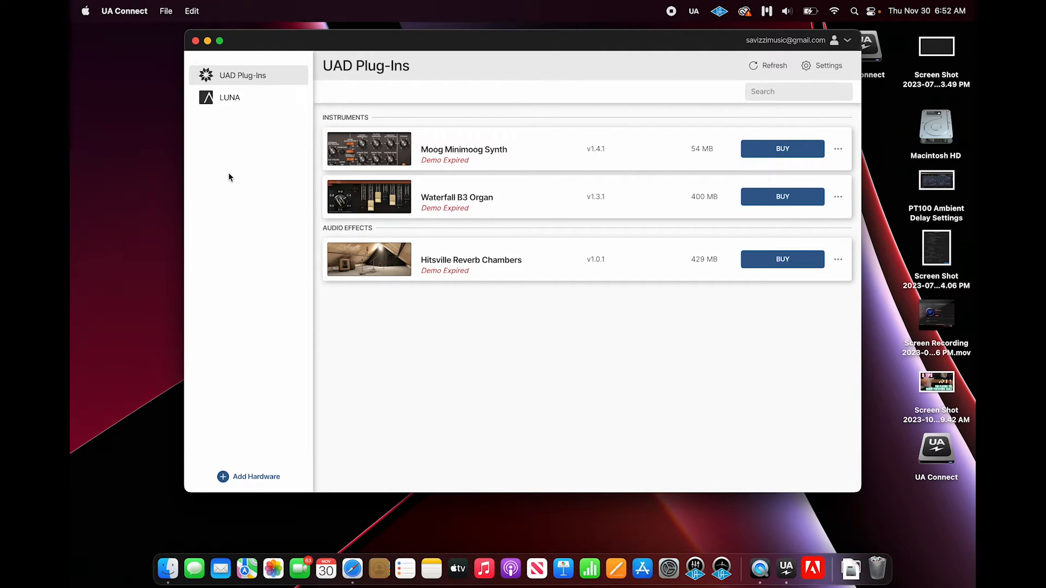
left_click(230, 97)
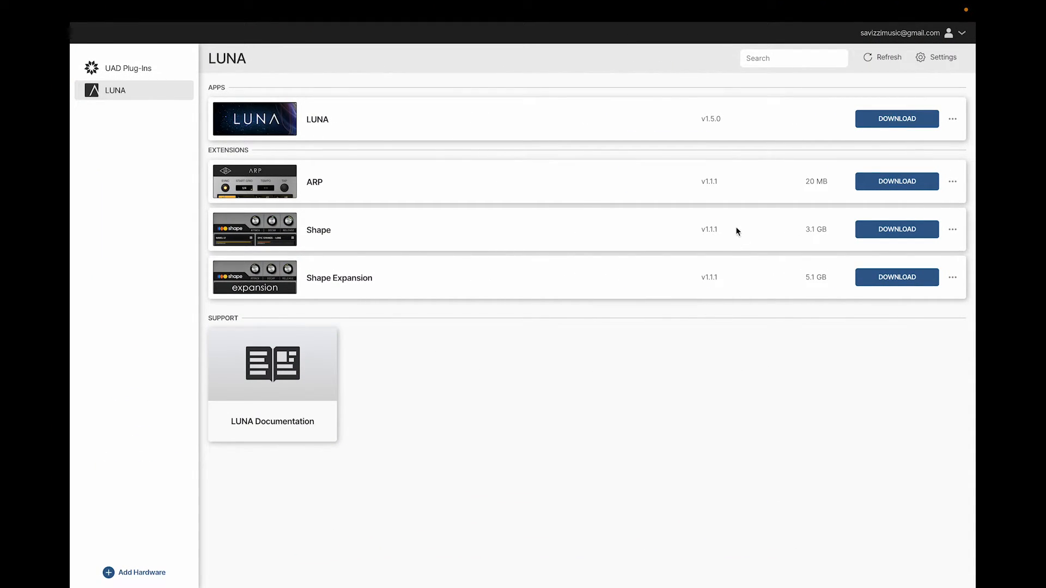
Step: Download and install LUNA in UA Connect until it is ready to open
left_click(897, 119)
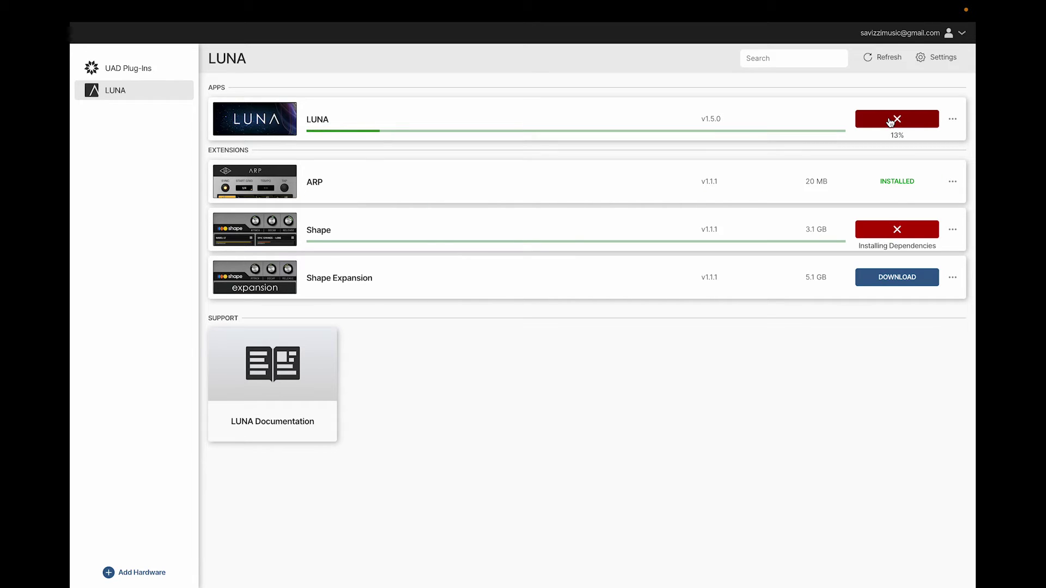
left_click(895, 119)
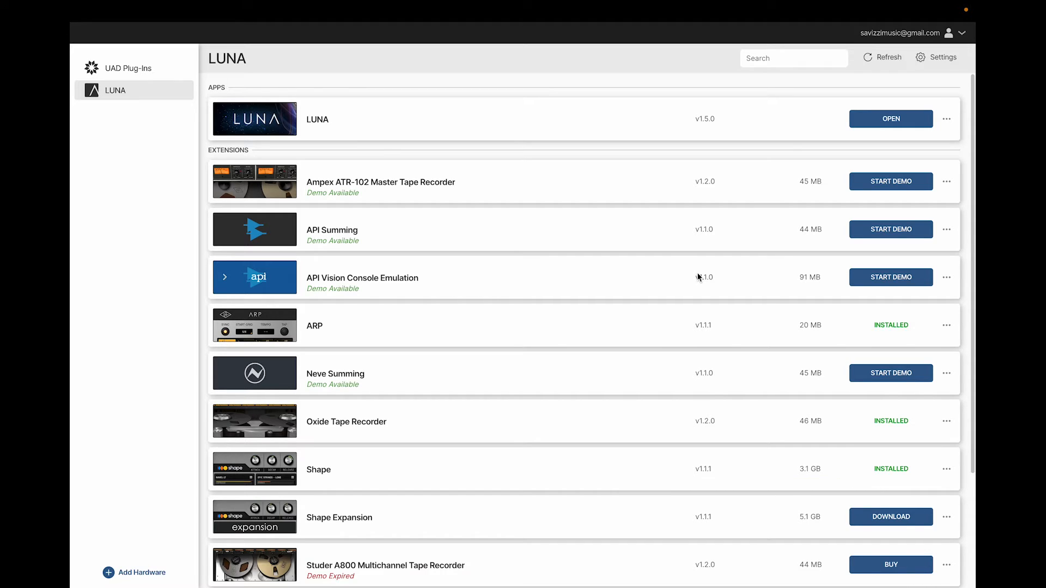
mouse_move(896, 125)
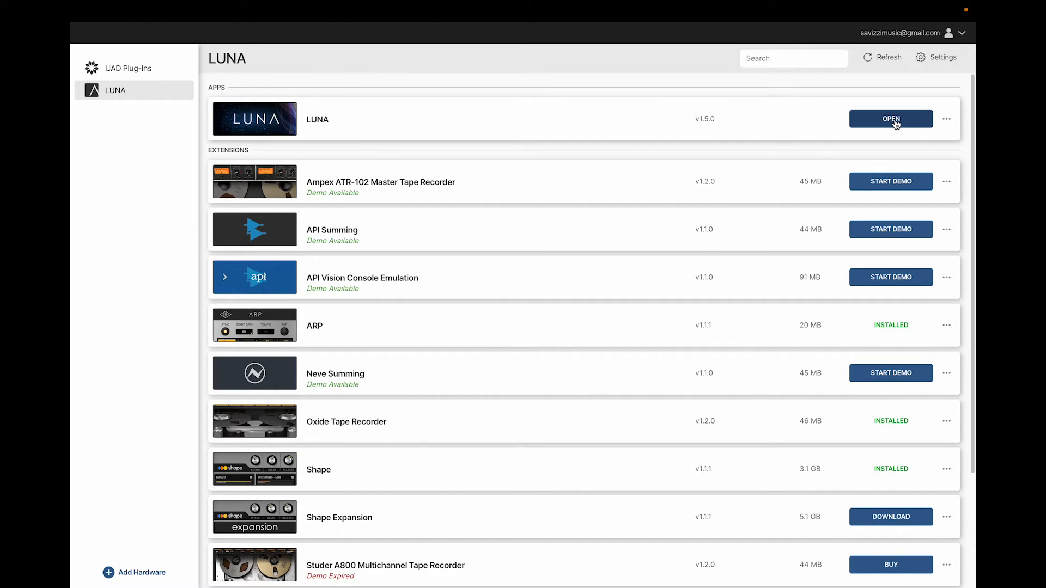
Step: Launch LUNA from UA Connect to its start screen with session name '1st Project'
left_click(889, 119)
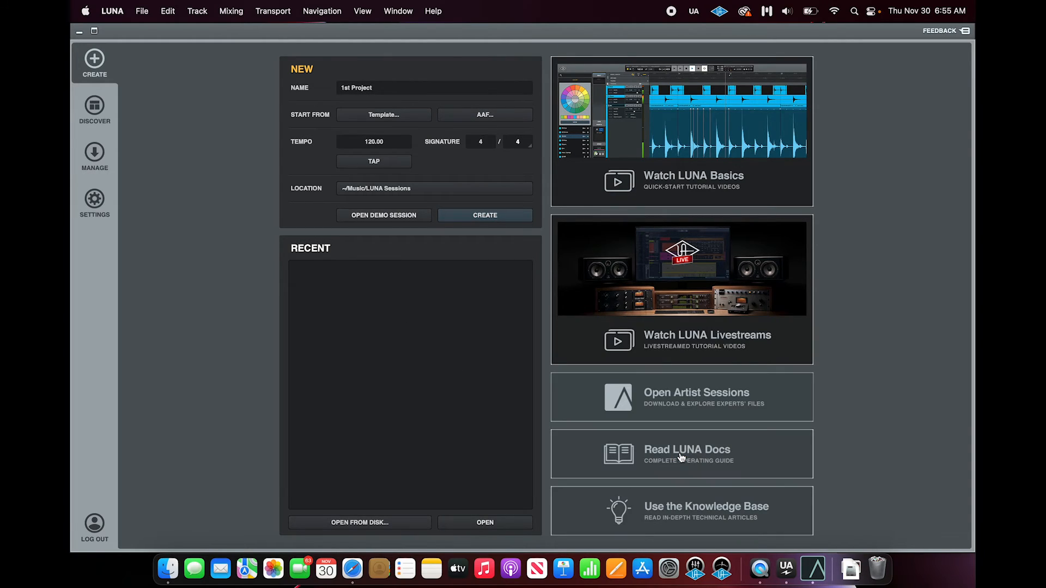
mouse_move(346, 383)
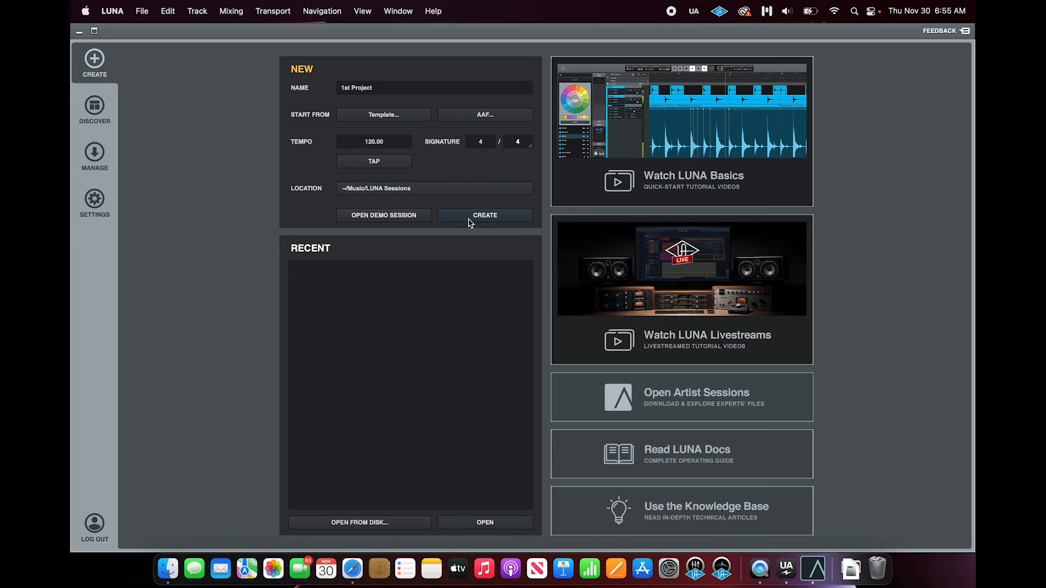
Step: Create the '1st Project' session, allowing LUNA access to the Downloads folder
left_click(483, 214)
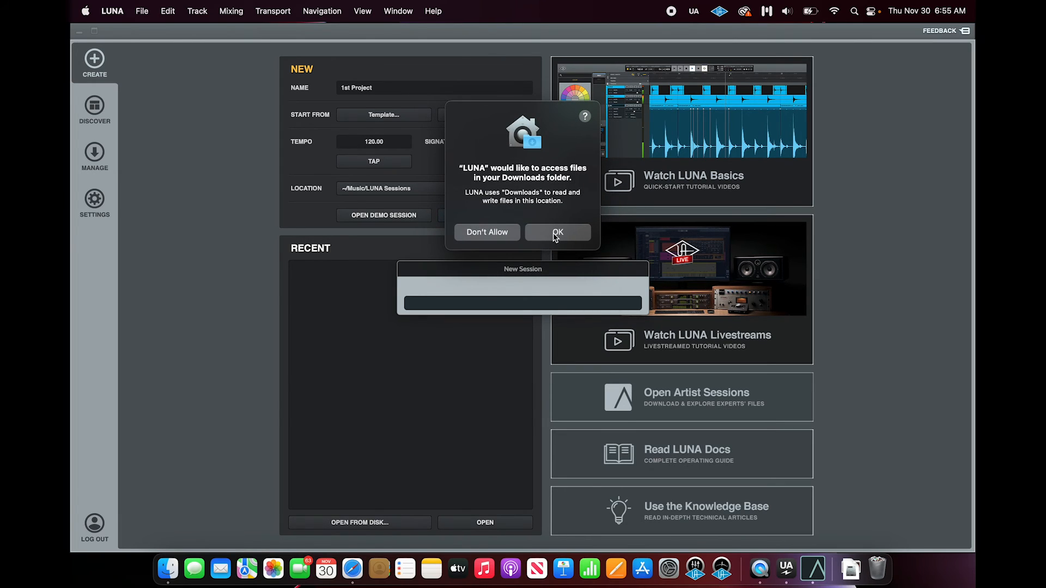
left_click(558, 232)
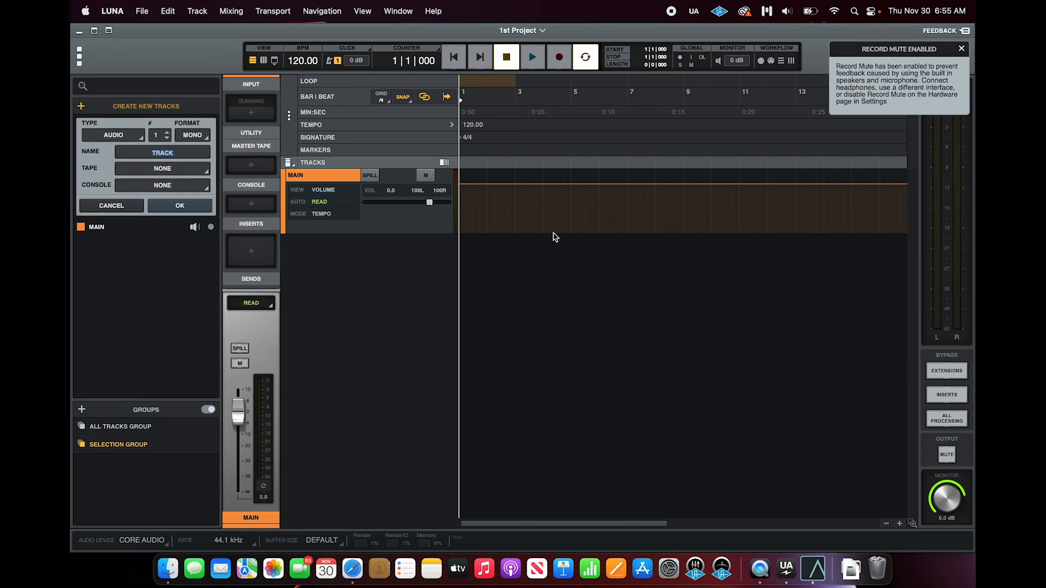
mouse_move(637, 313)
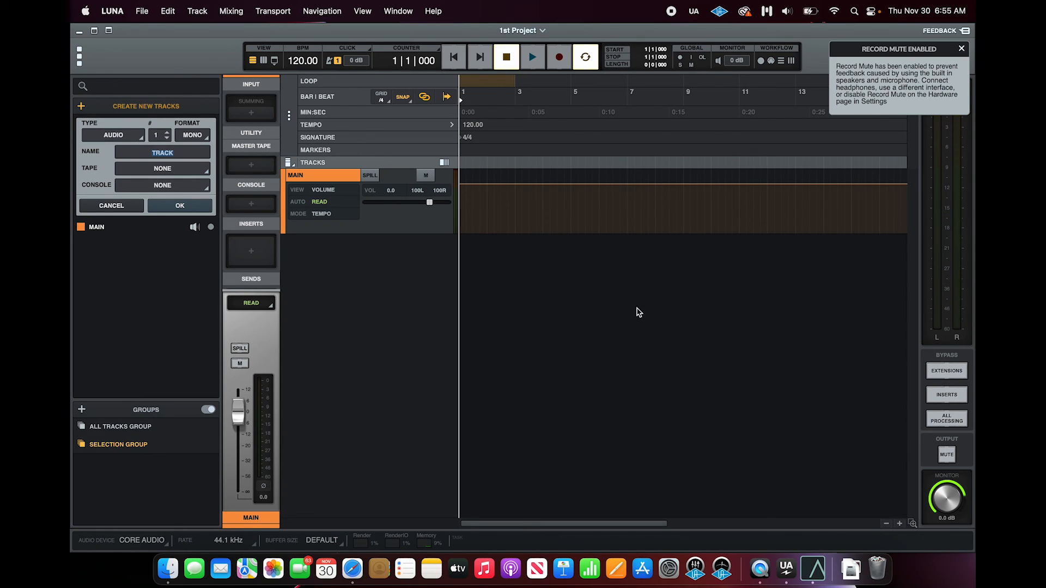